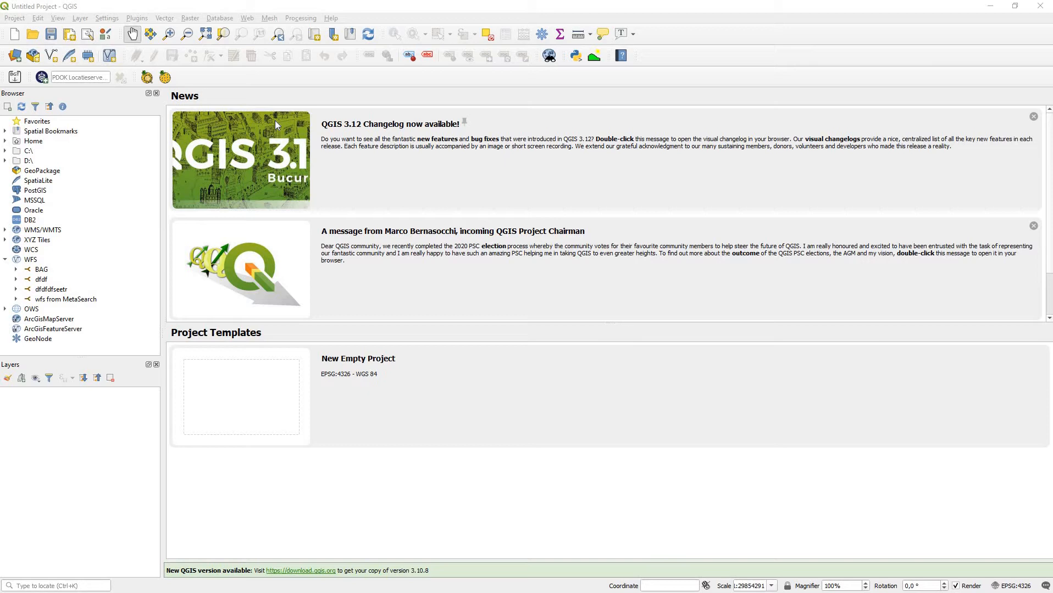
pyautogui.moveTo(387, 5)
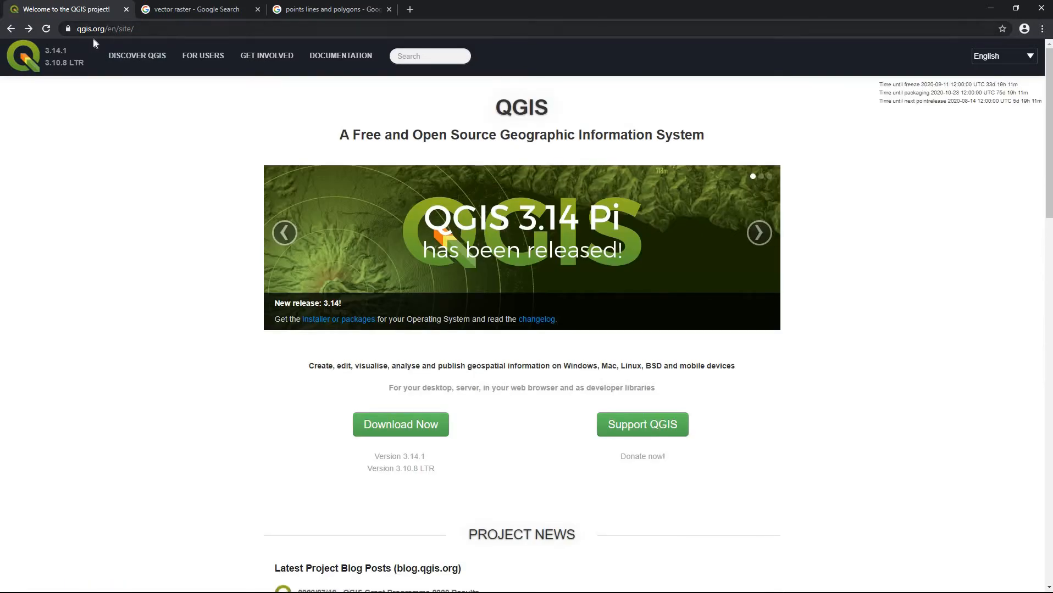
# - Open qgis.org's download page and scroll to the Windows standalone installers
pyautogui.click(400, 424)
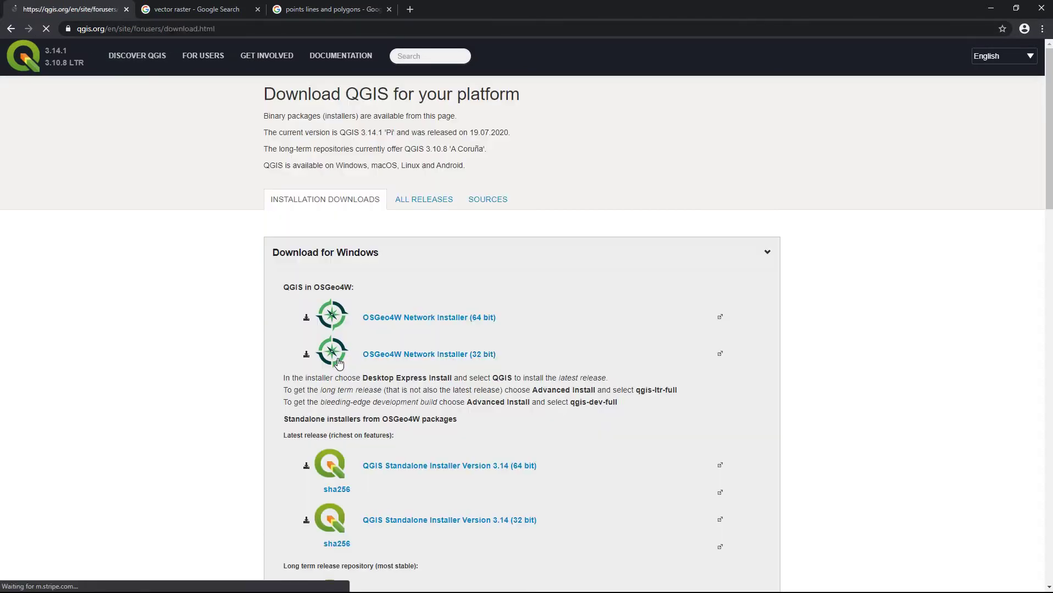
pyautogui.scroll(-3)
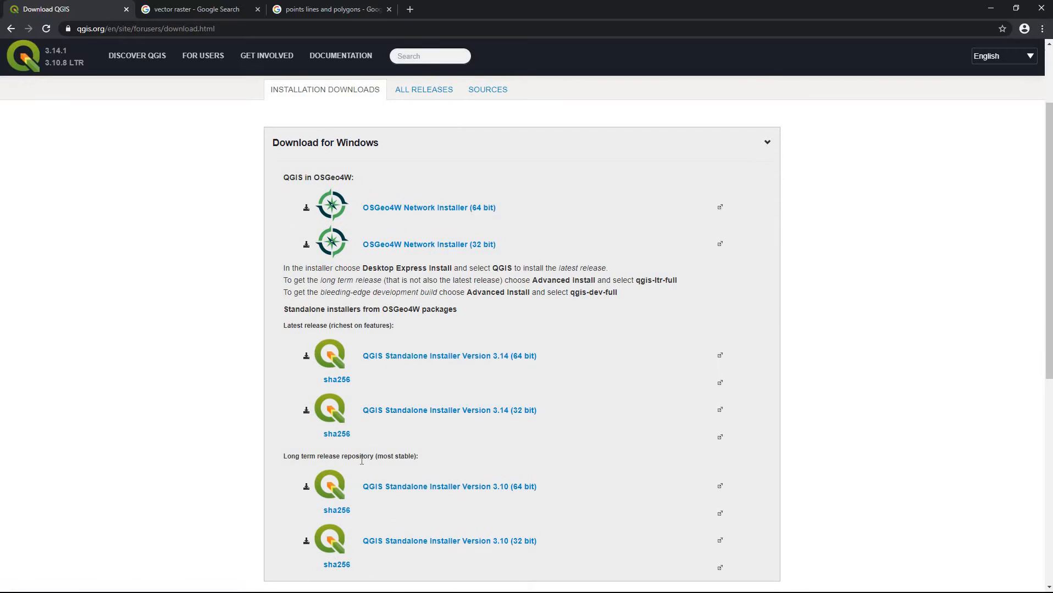
pyautogui.moveTo(534, 495)
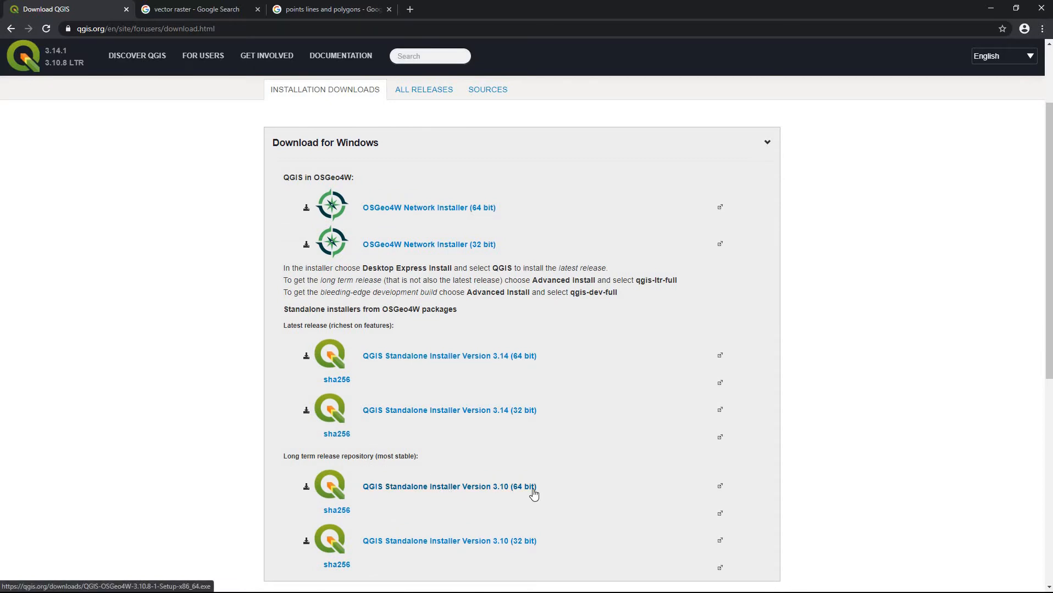
pyautogui.moveTo(497, 484)
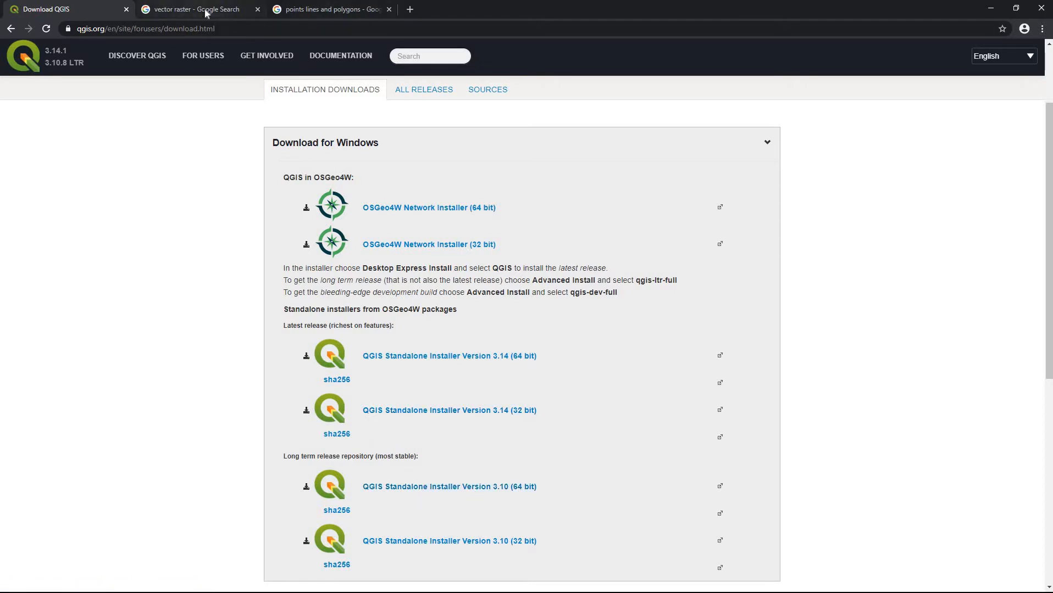
pyautogui.moveTo(203, 56)
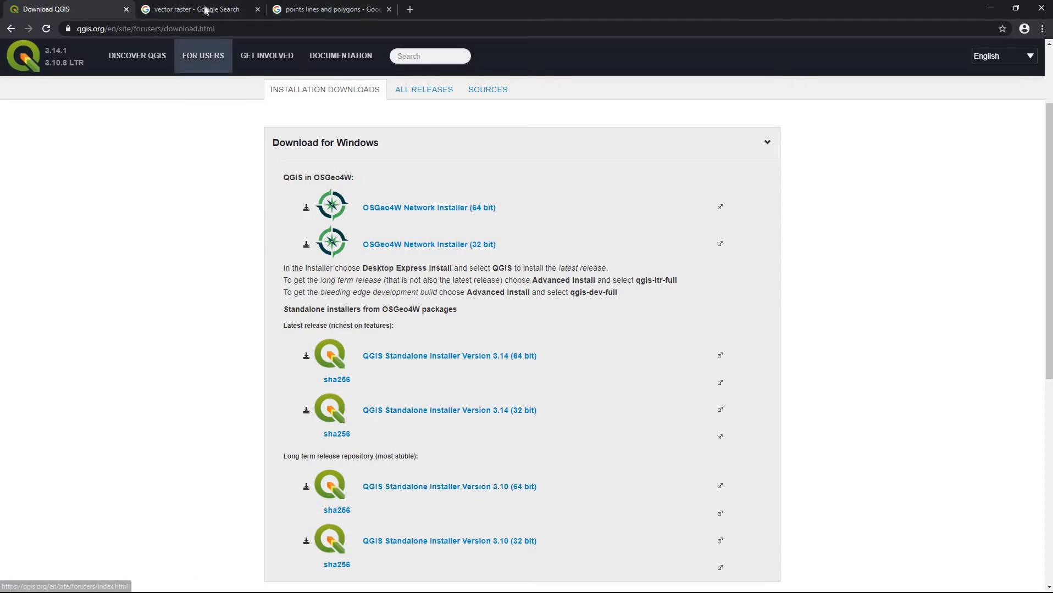
# - Show Google Images results for 'vector raster' from its search tab
pyautogui.click(198, 9)
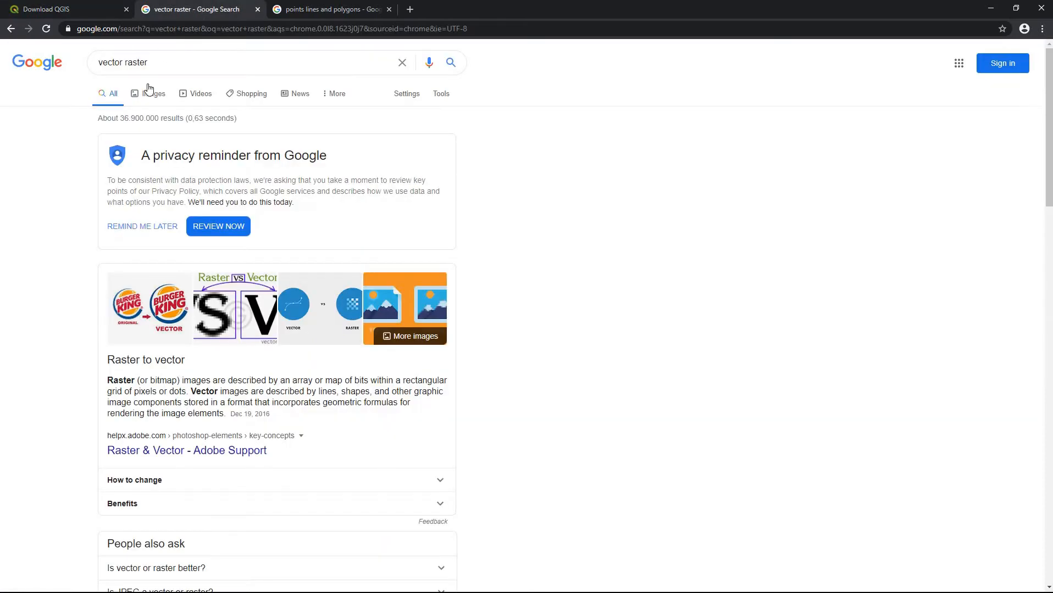
pyautogui.click(154, 93)
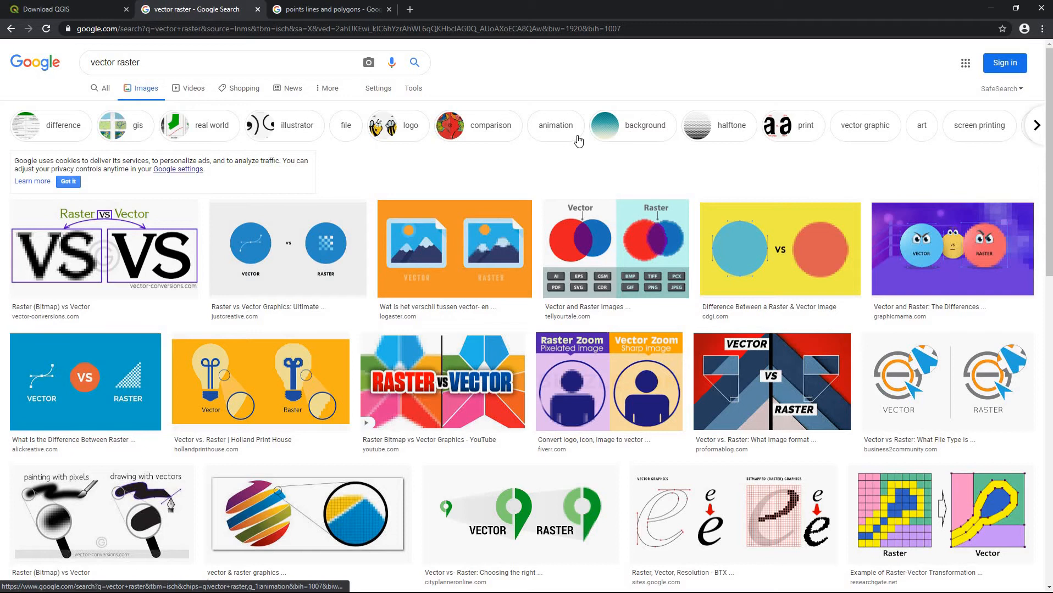
pyautogui.moveTo(226, 268)
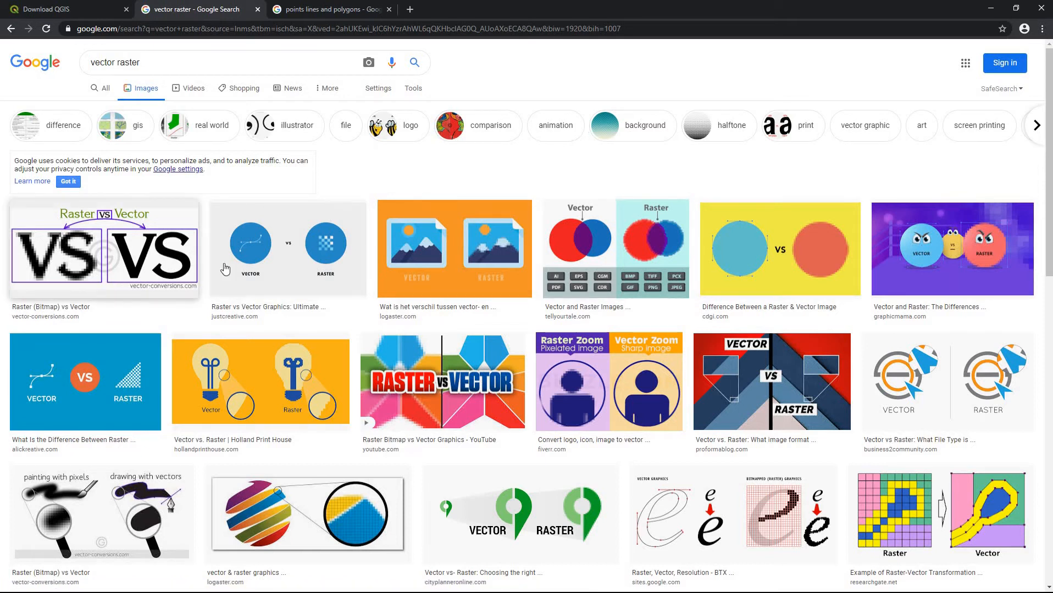
pyautogui.moveTo(689, 212)
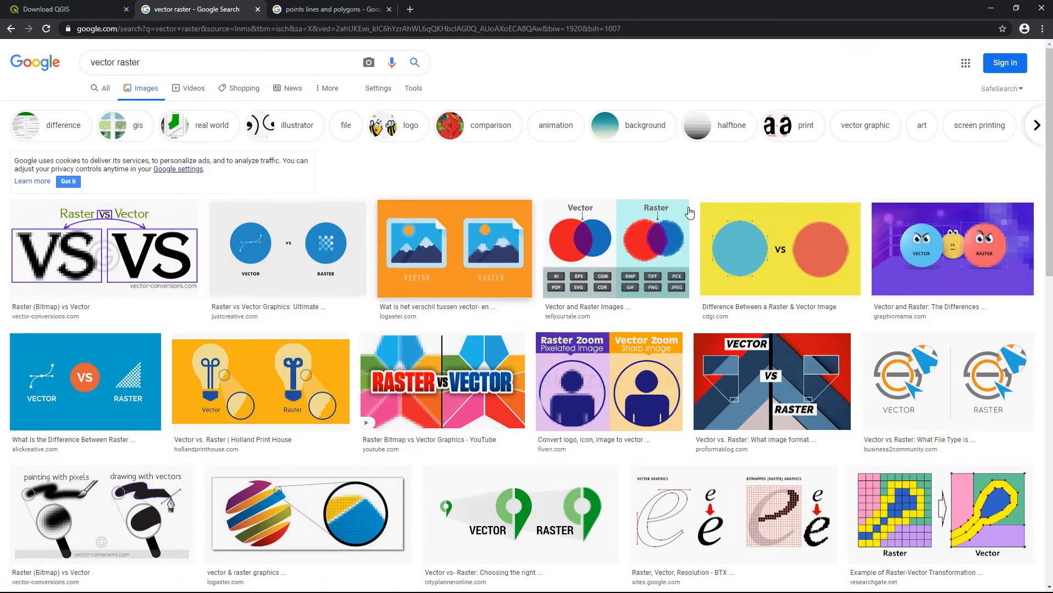
pyautogui.moveTo(728, 238)
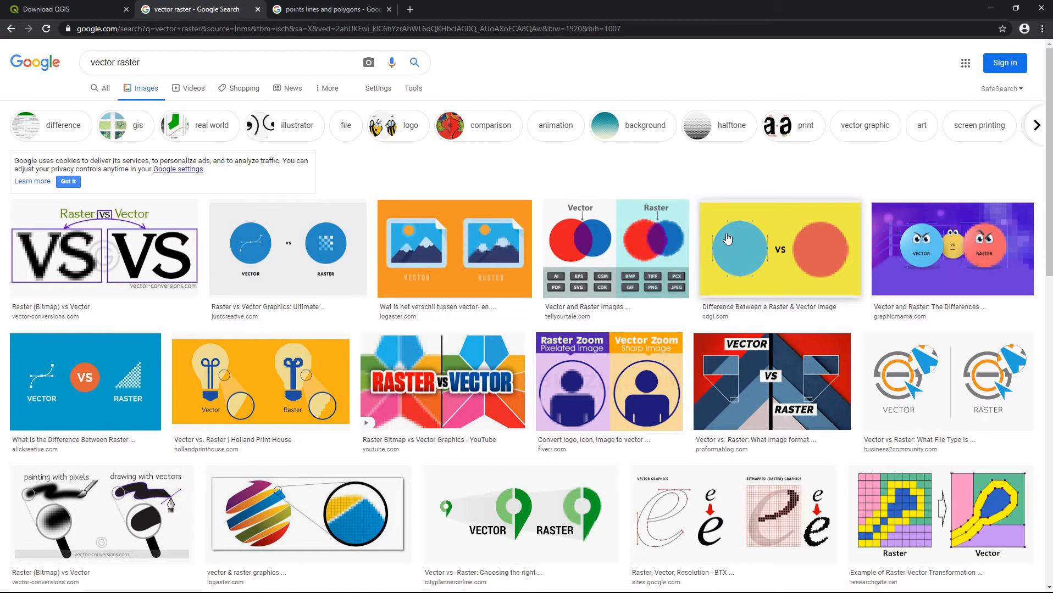
pyautogui.moveTo(821, 238)
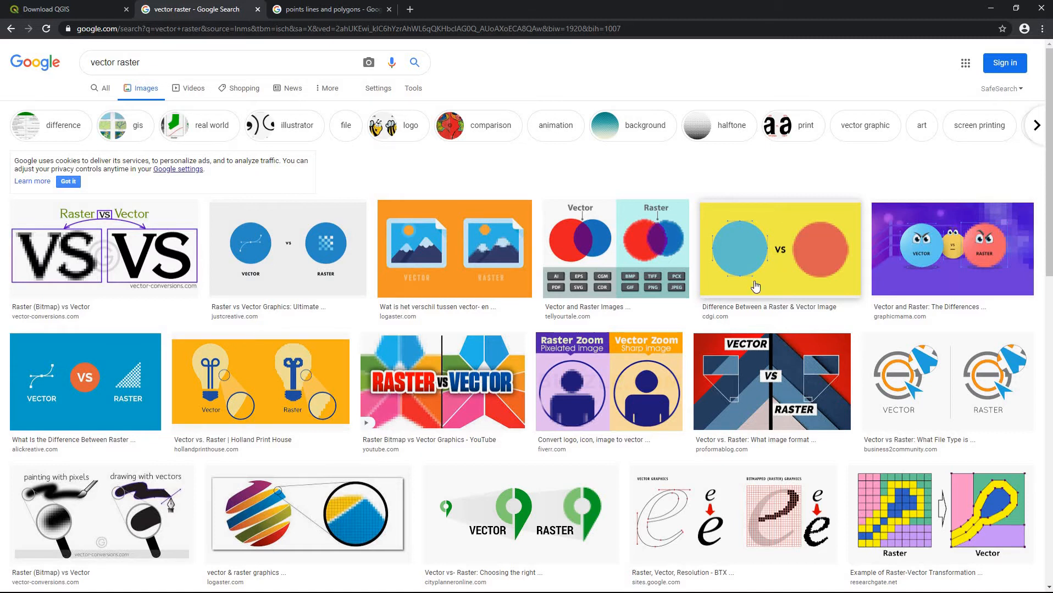
pyautogui.moveTo(735, 265)
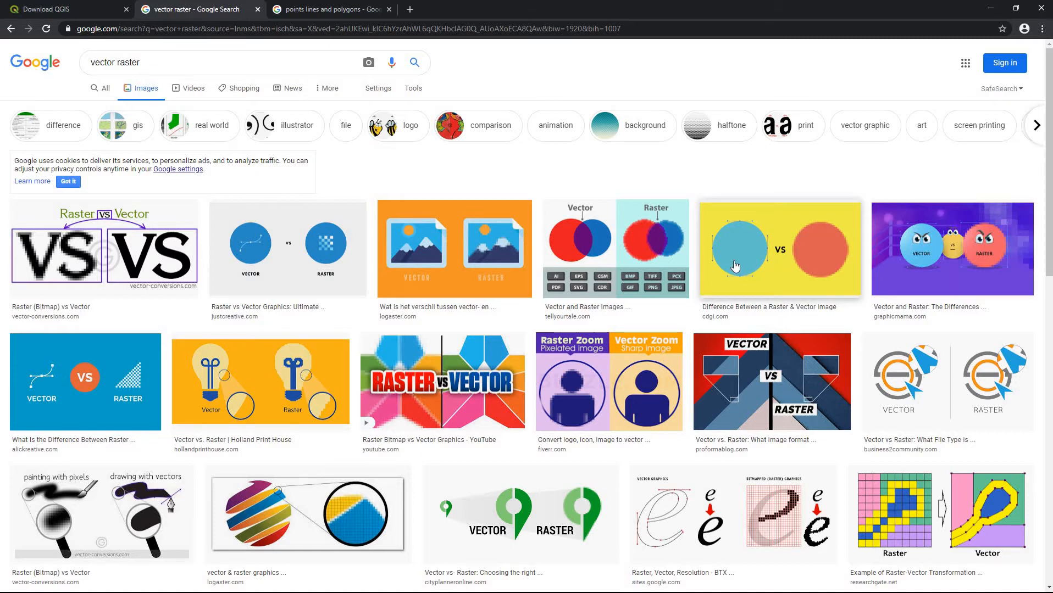
pyautogui.moveTo(643, 252)
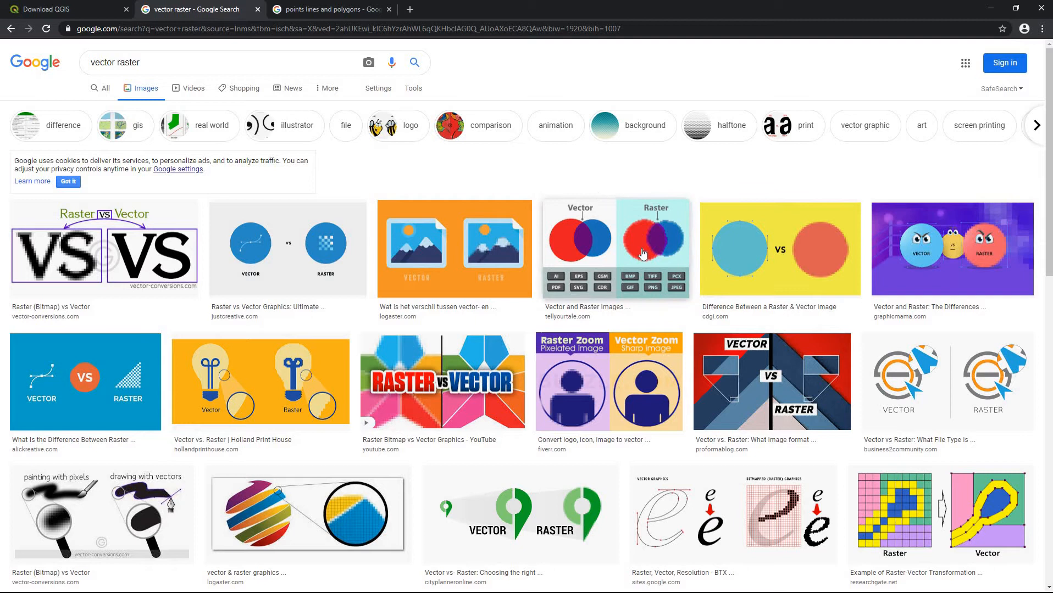
pyautogui.moveTo(733, 273)
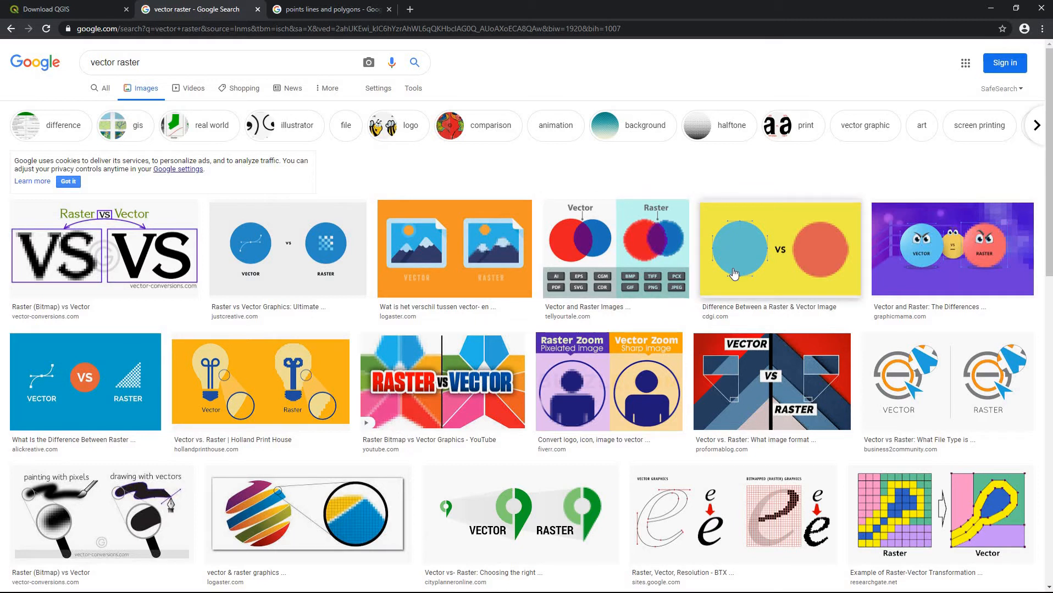
pyautogui.moveTo(736, 250)
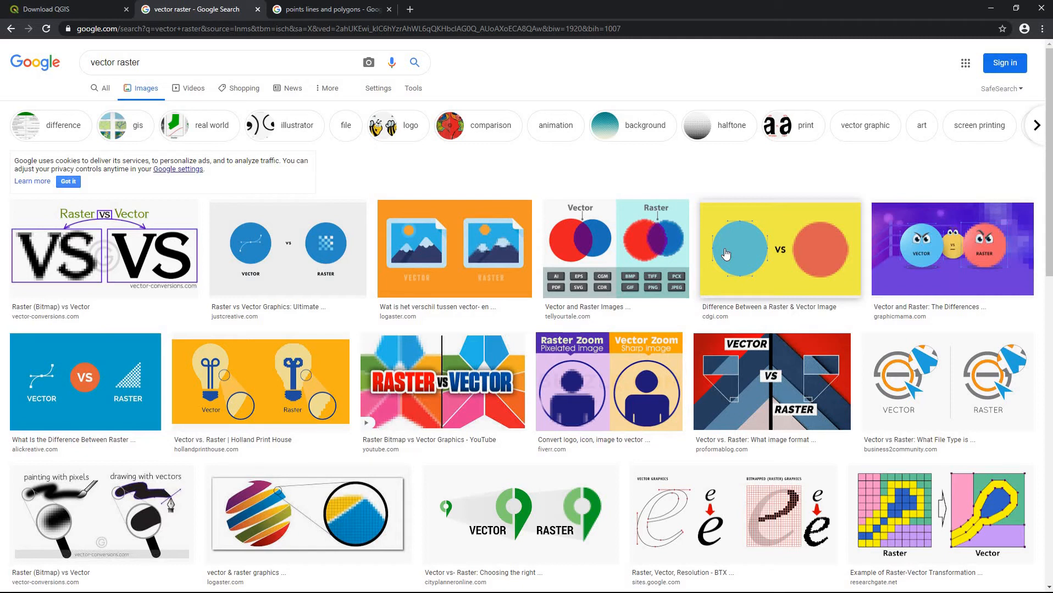
# - Preview the Vector Data Models illustration in the points, lines and polygons image results
pyautogui.click(329, 9)
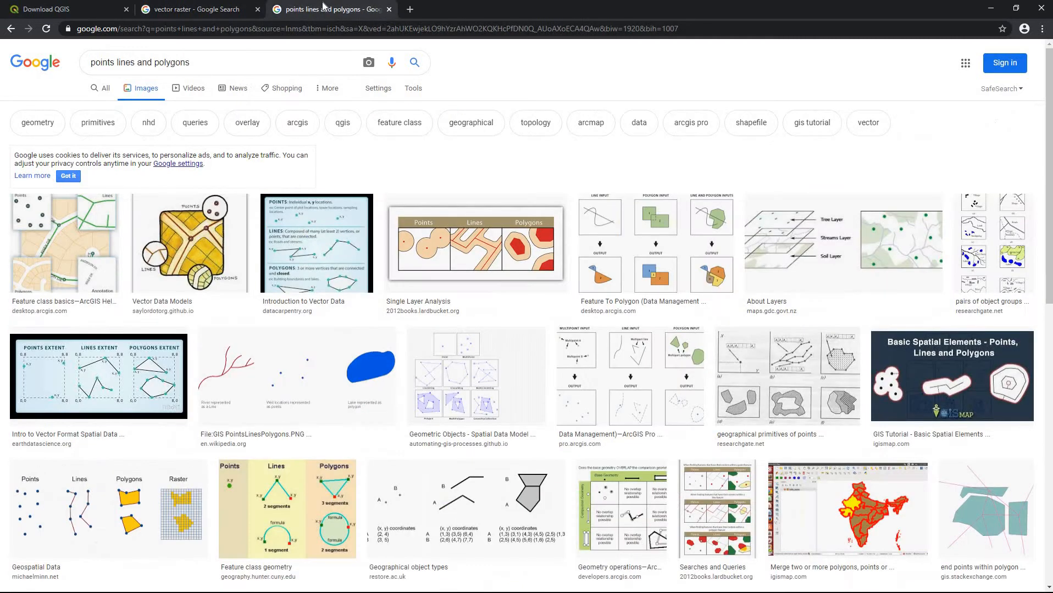
pyautogui.moveTo(192, 252)
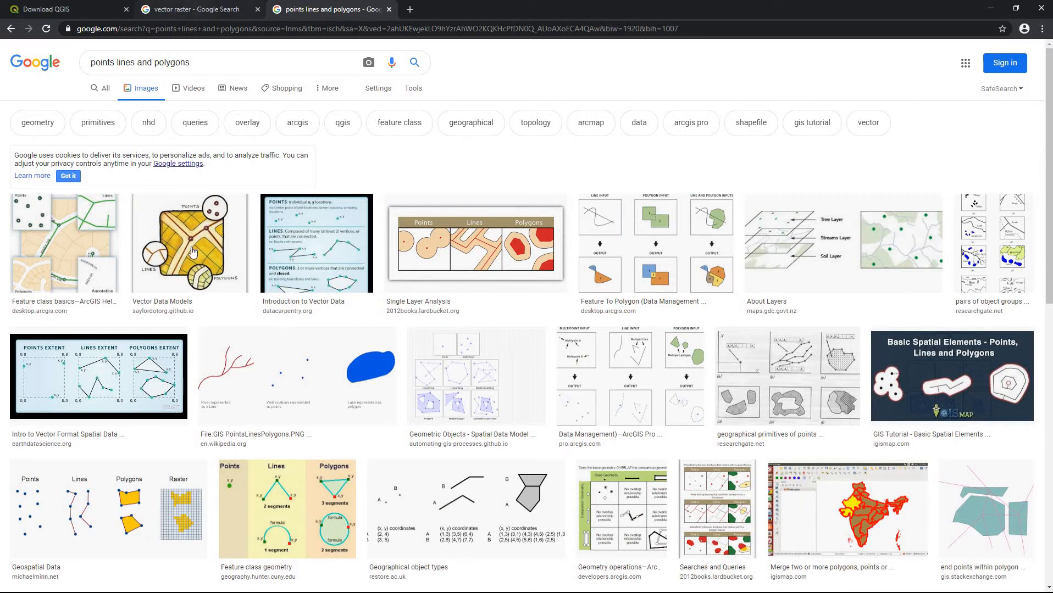
pyautogui.moveTo(206, 217)
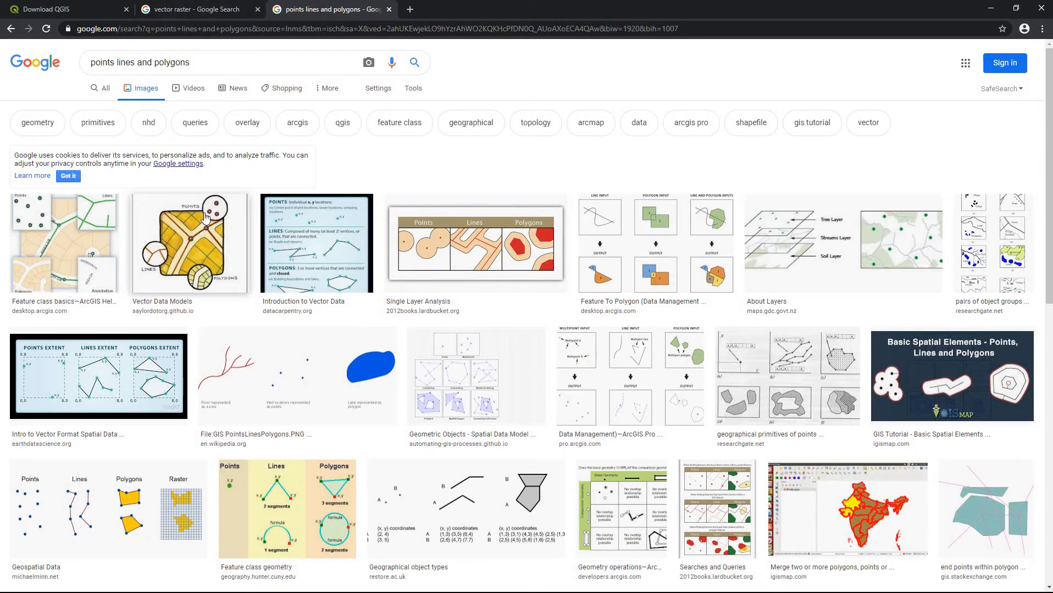
pyautogui.click(186, 244)
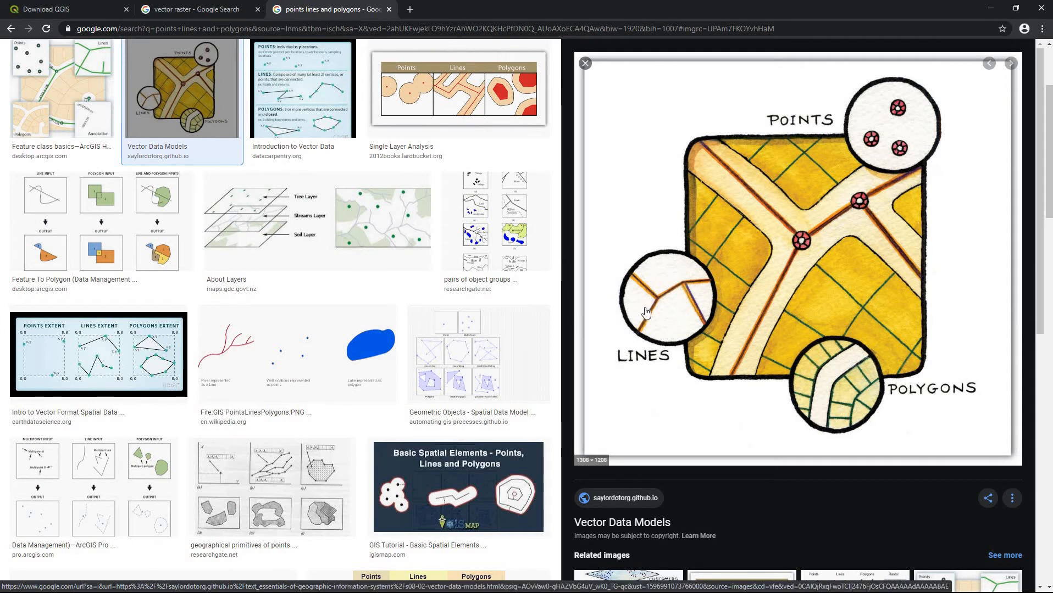
pyautogui.moveTo(687, 291)
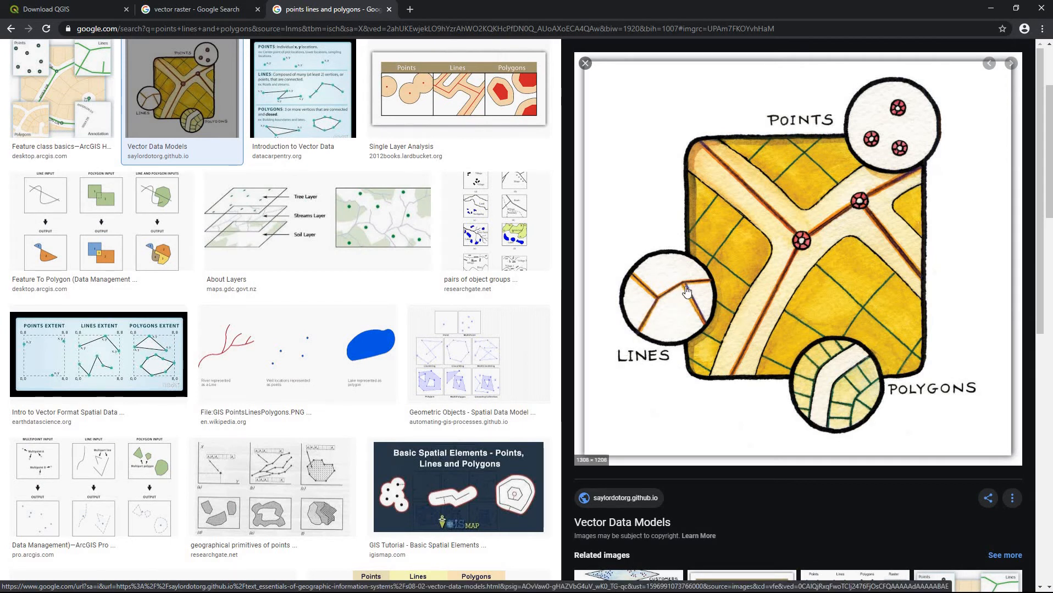
pyautogui.moveTo(959, 371)
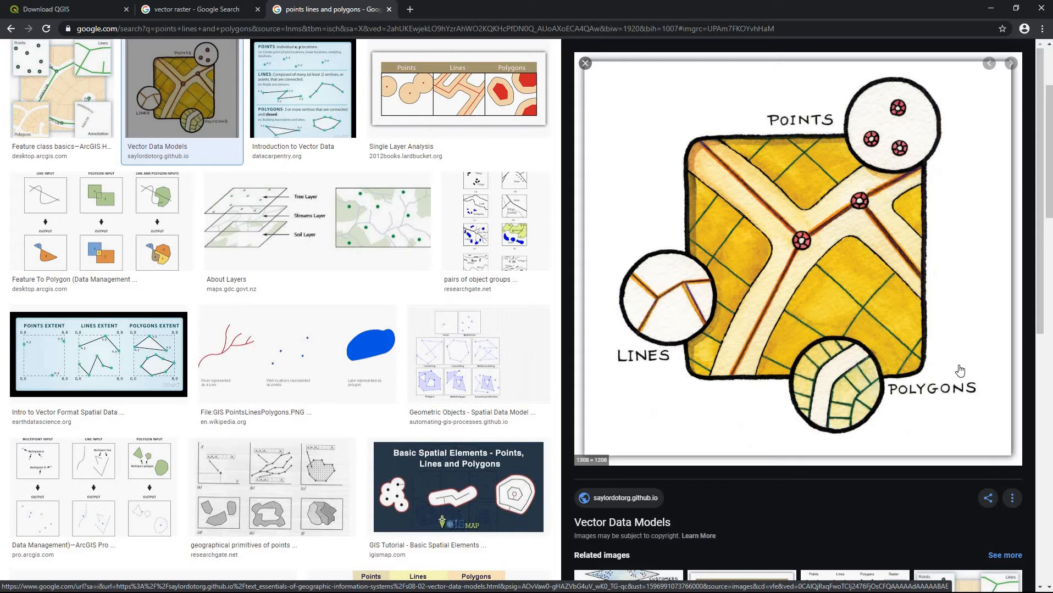
pyautogui.moveTo(868, 402)
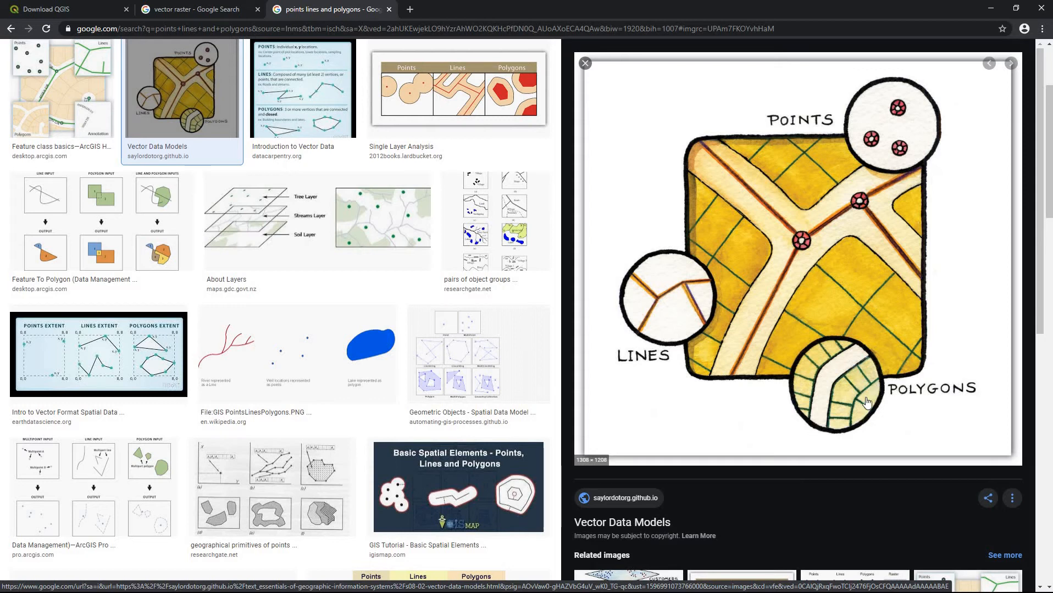
pyautogui.moveTo(719, 189)
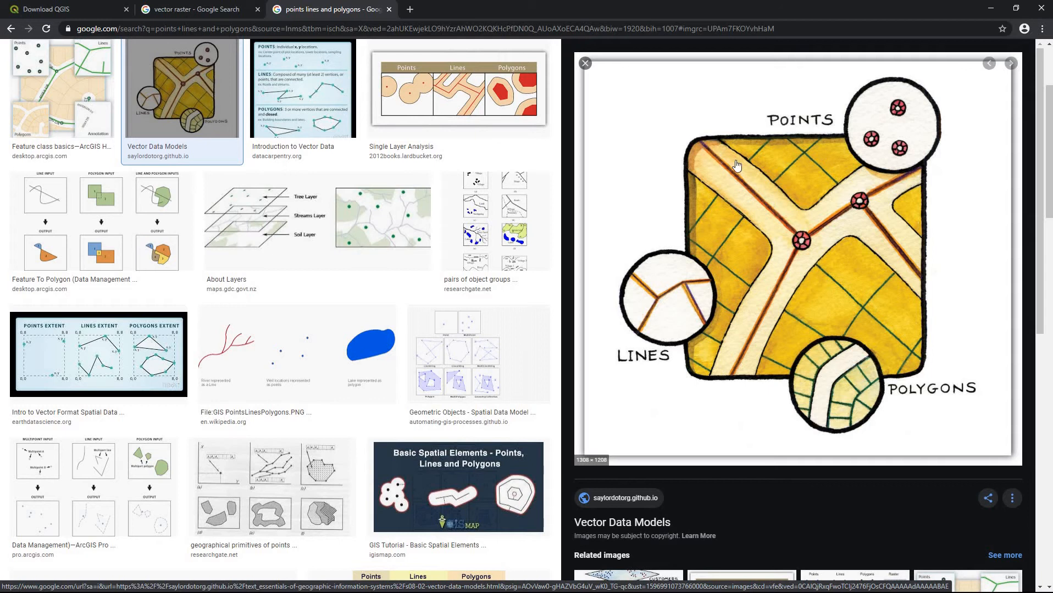
pyautogui.moveTo(896, 394)
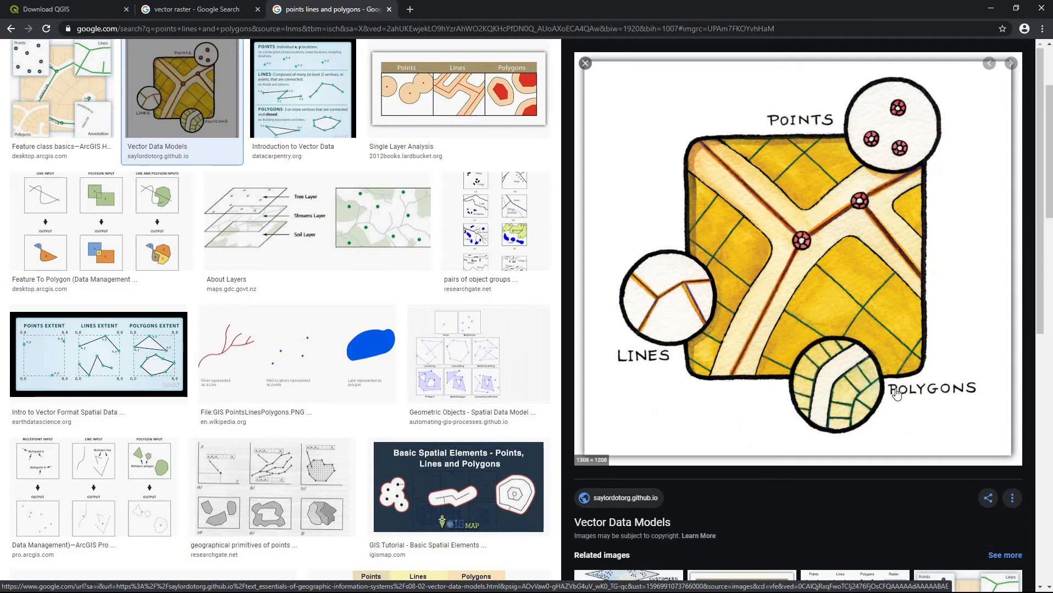
pyautogui.moveTo(780, 257)
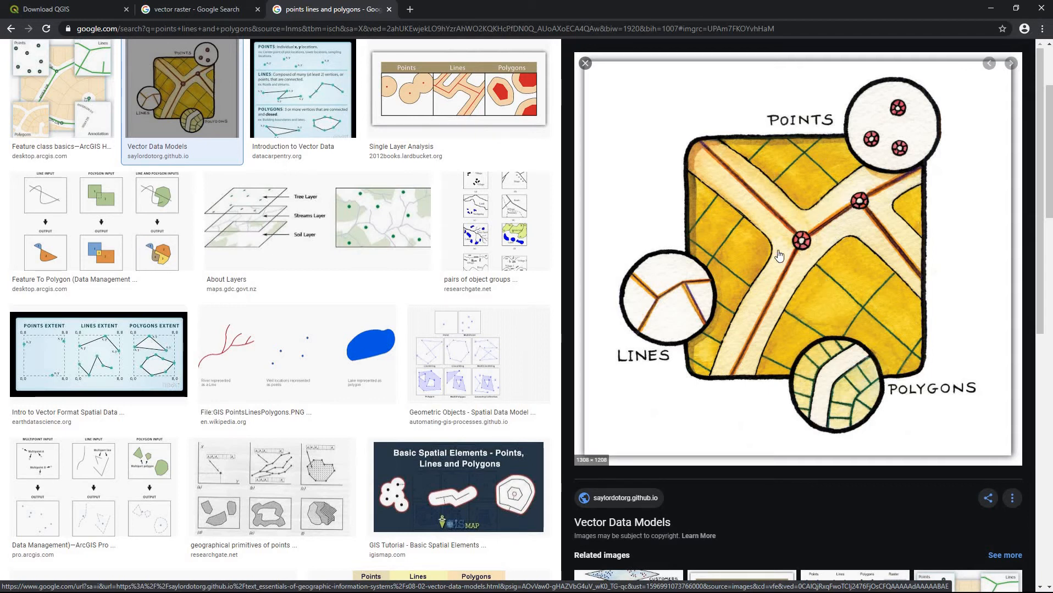
pyautogui.moveTo(810, 238)
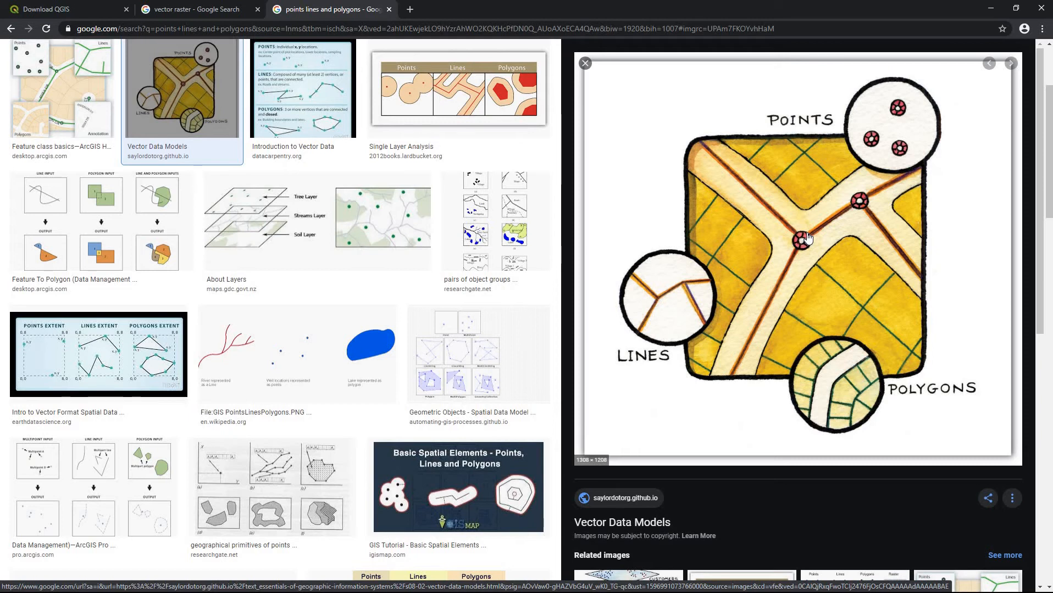
pyautogui.moveTo(804, 212)
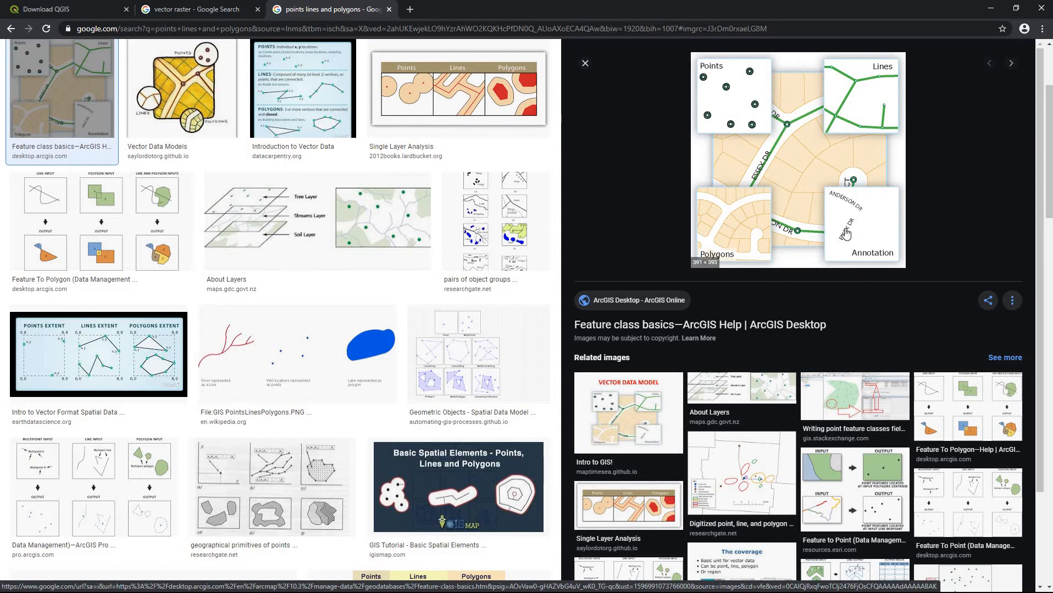
pyautogui.moveTo(845, 209)
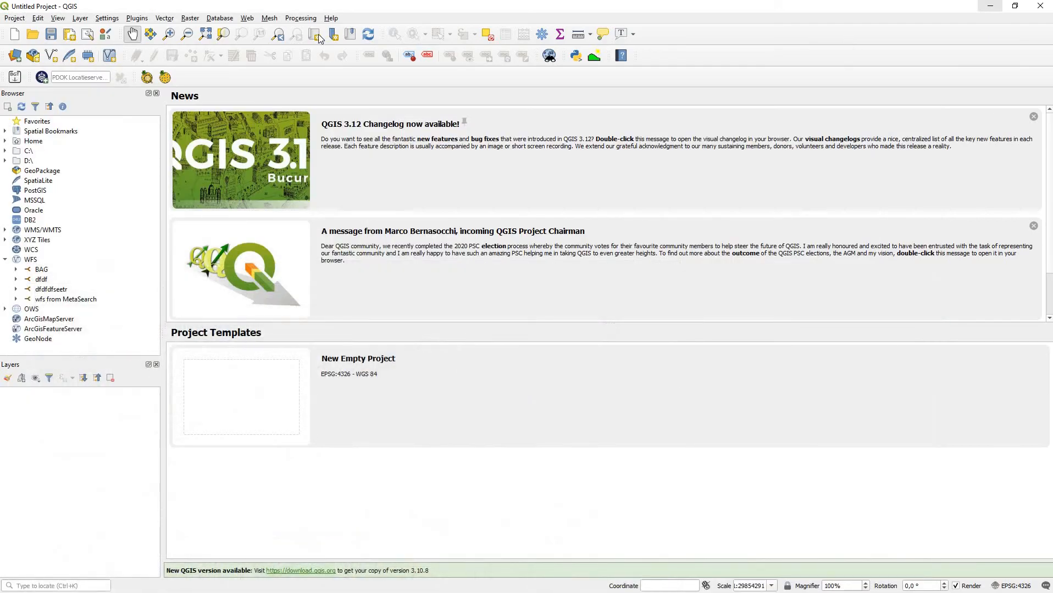
pyautogui.moveTo(239, 148)
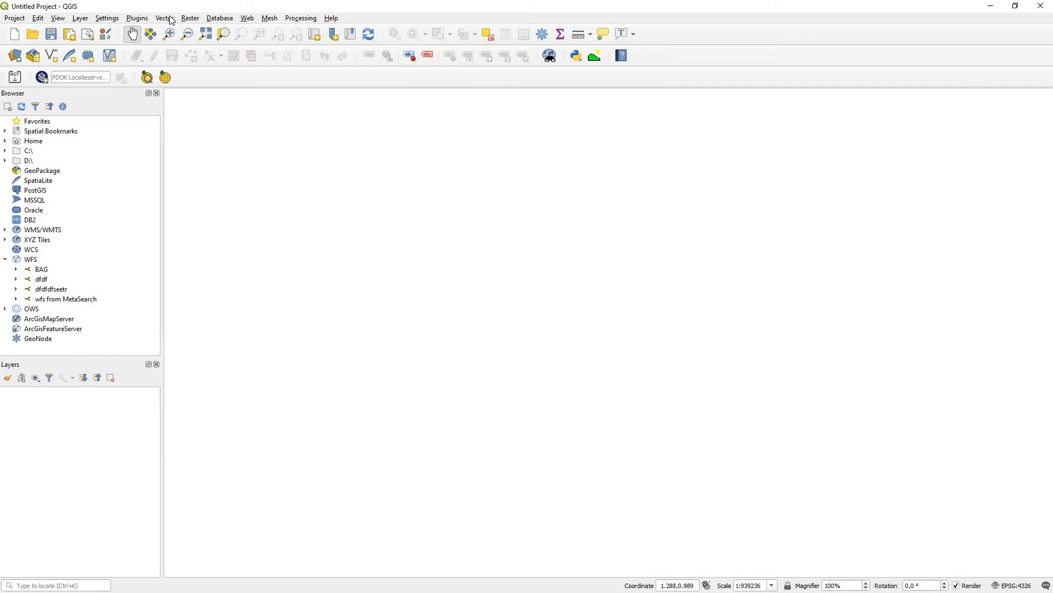
pyautogui.moveTo(58, 18)
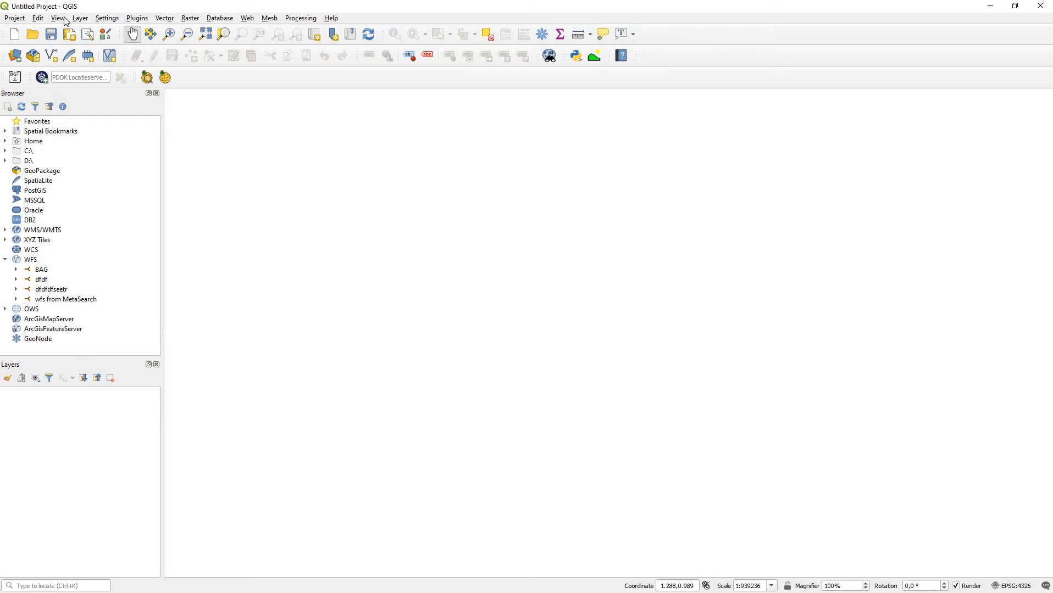
# - Show the Processing Toolbox panel from the View > Panels menu
pyautogui.click(56, 17)
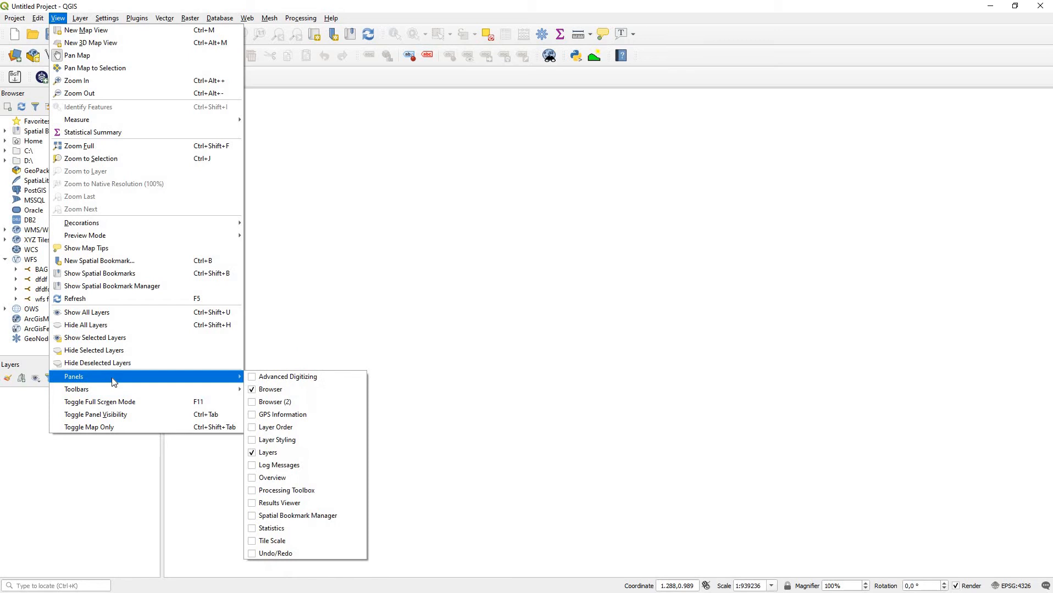
pyautogui.moveTo(297, 516)
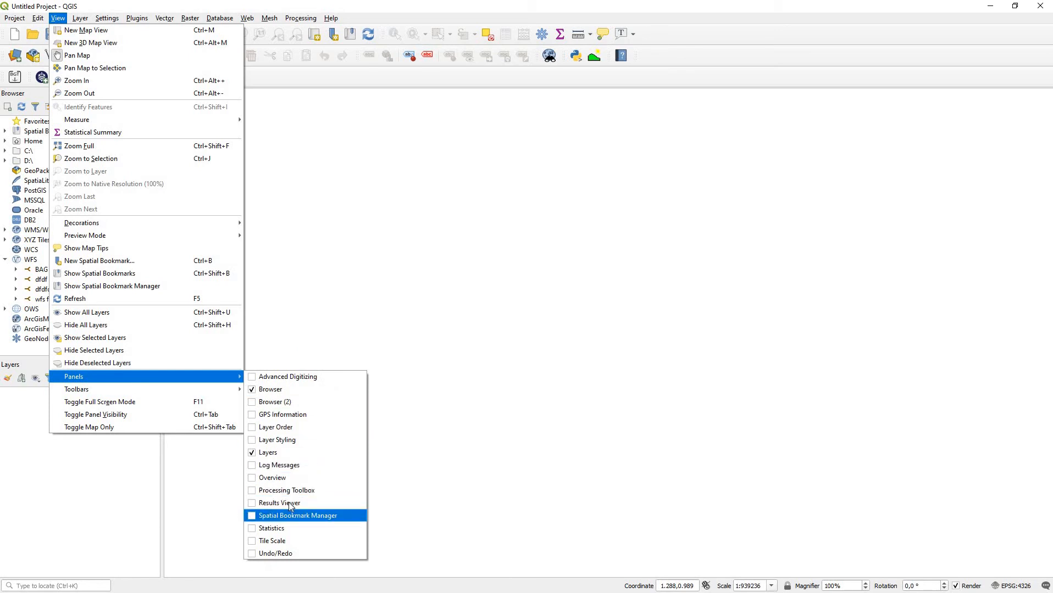
pyautogui.click(286, 491)
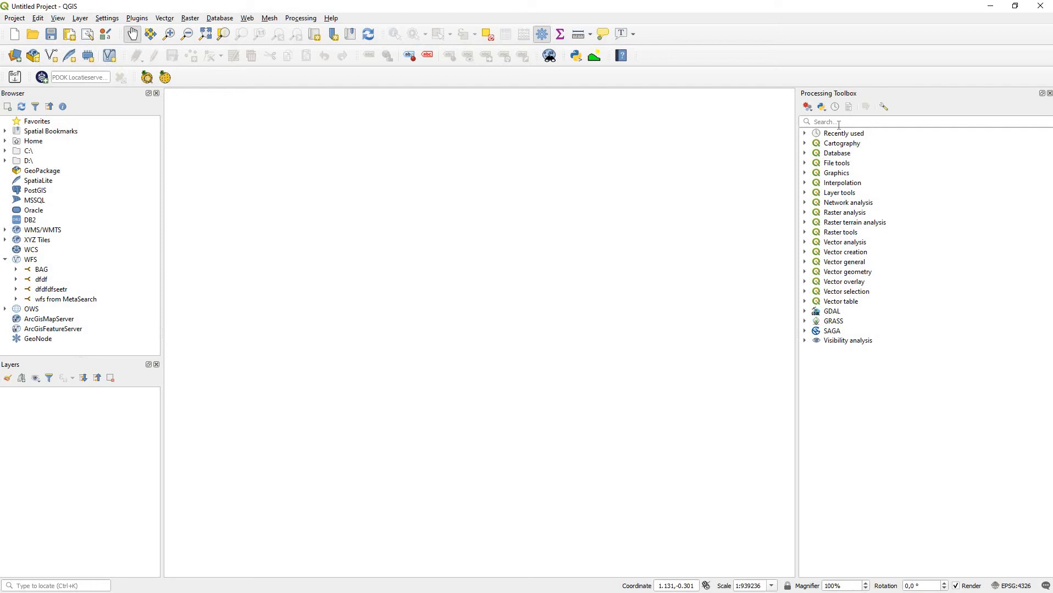
pyautogui.moveTo(843, 154)
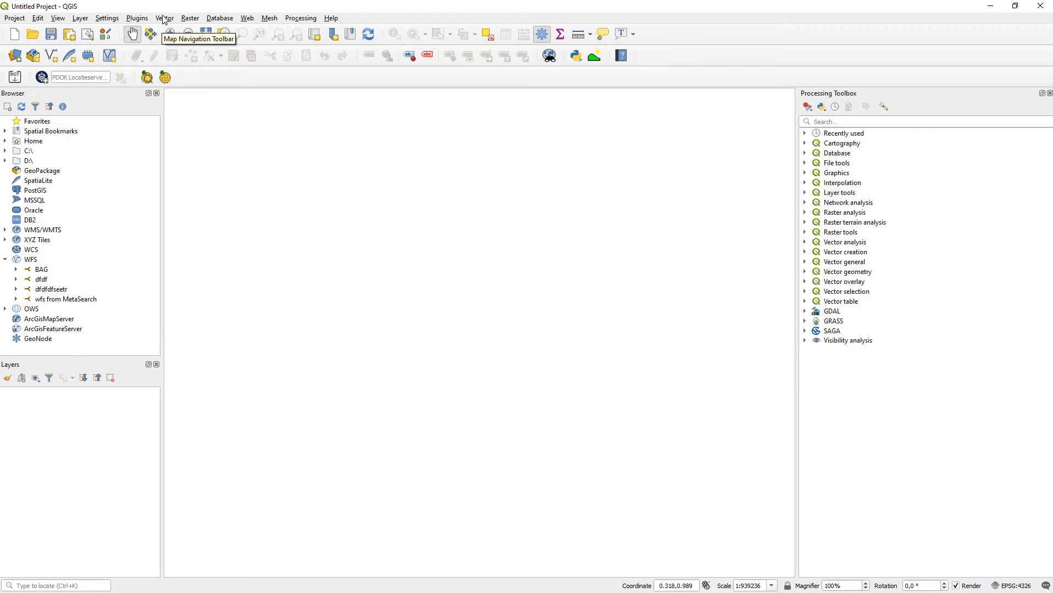
# - Search 'contour' in the toolbox and check the Raster > Extraction > Contour menu
pyautogui.click(164, 18)
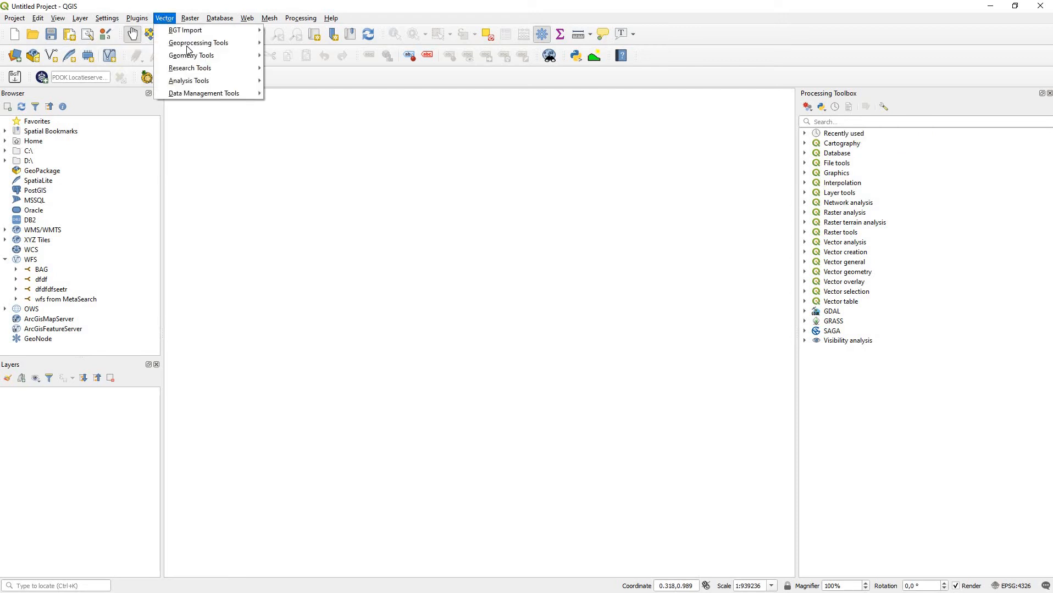
pyautogui.click(190, 18)
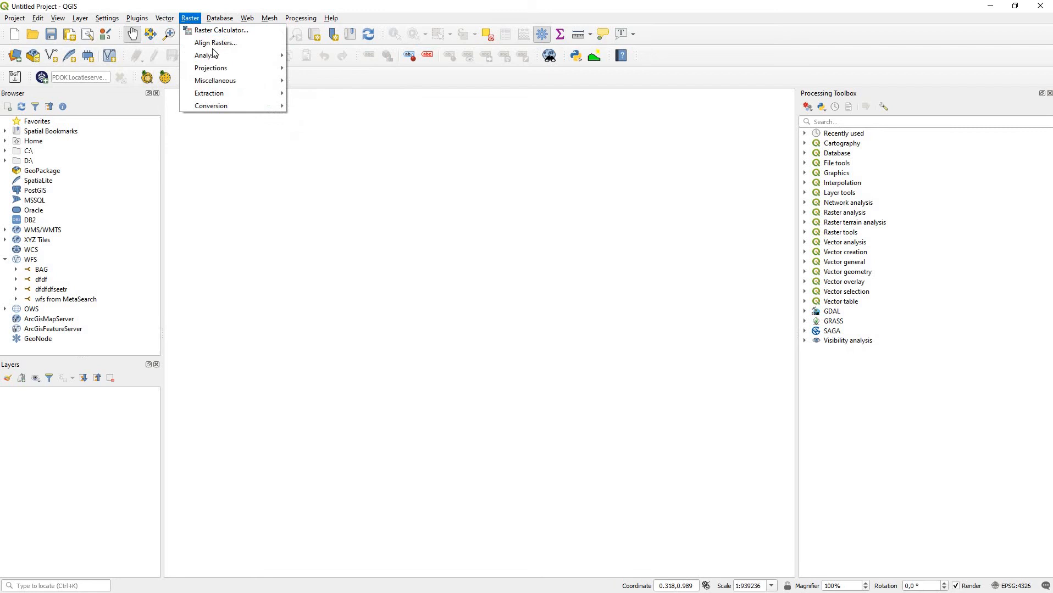
pyautogui.click(164, 18)
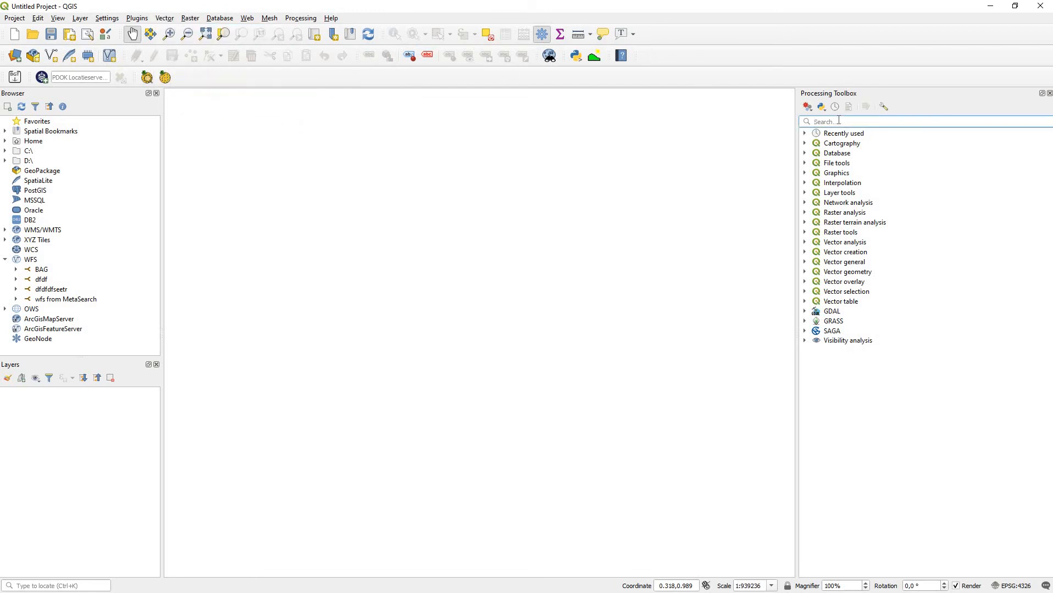
pyautogui.write('contour')
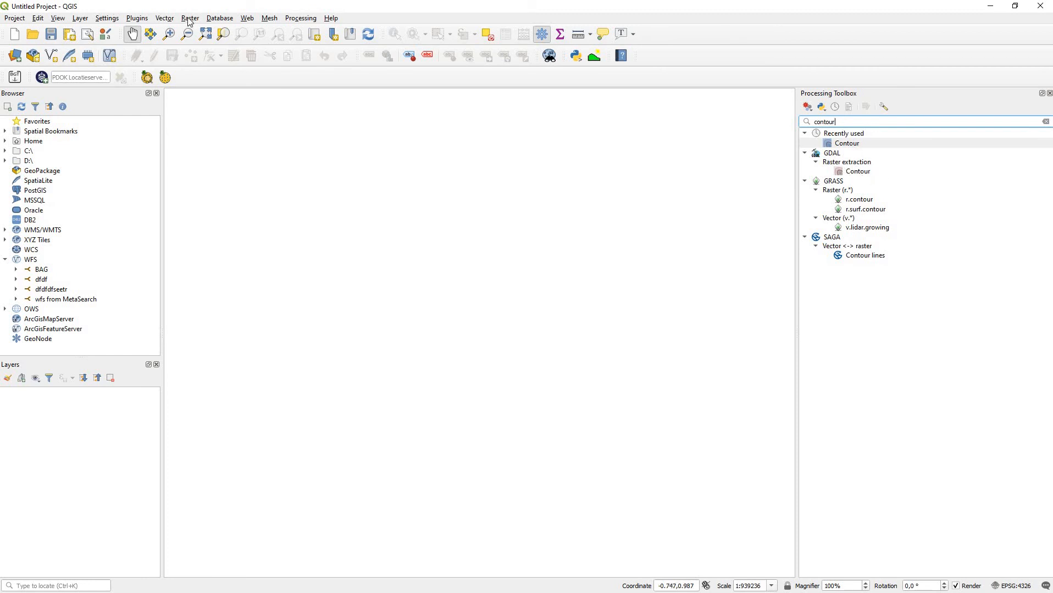
pyautogui.click(189, 17)
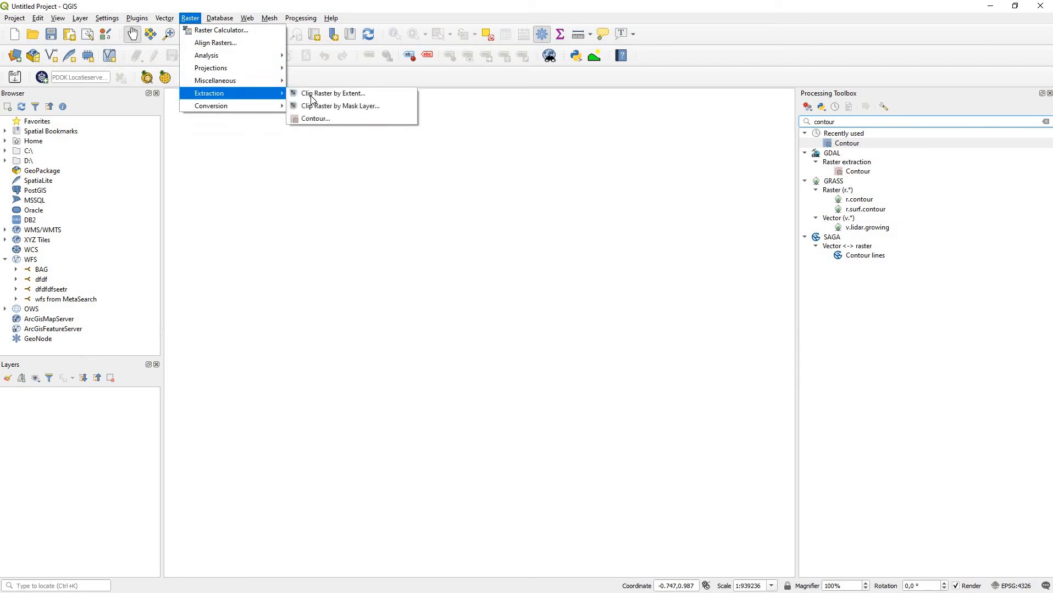
pyautogui.moveTo(317, 121)
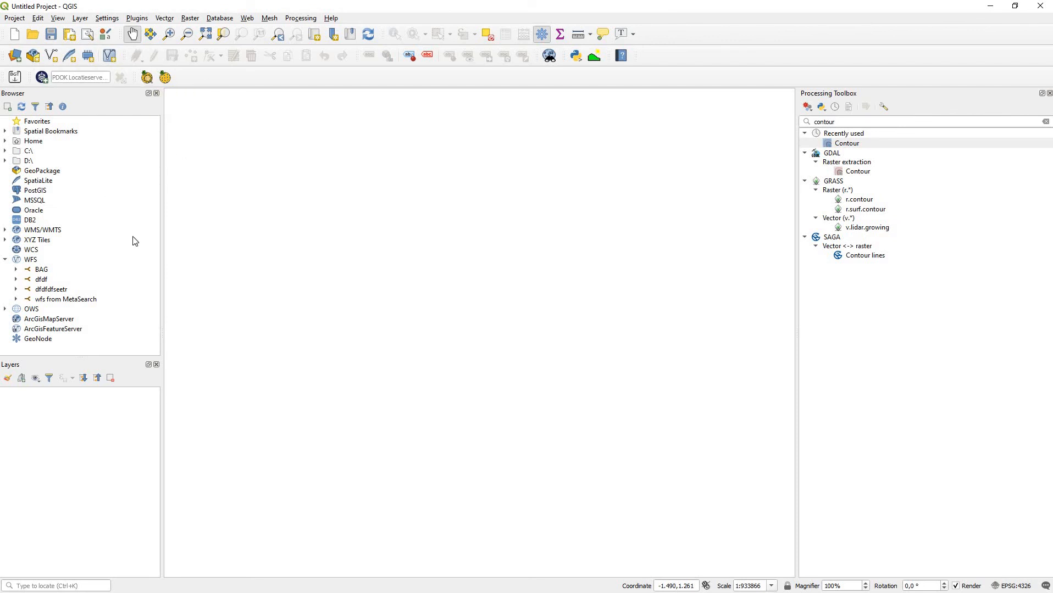
pyautogui.moveTo(38, 137)
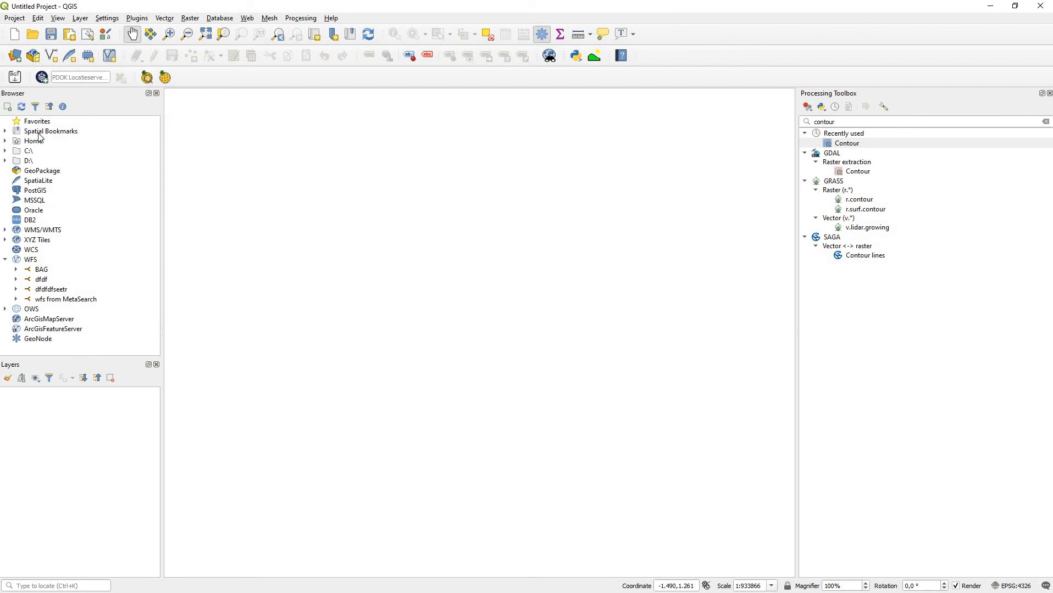
# - Collapse the WFS entry in the Browser panel tree
pyautogui.click(5, 259)
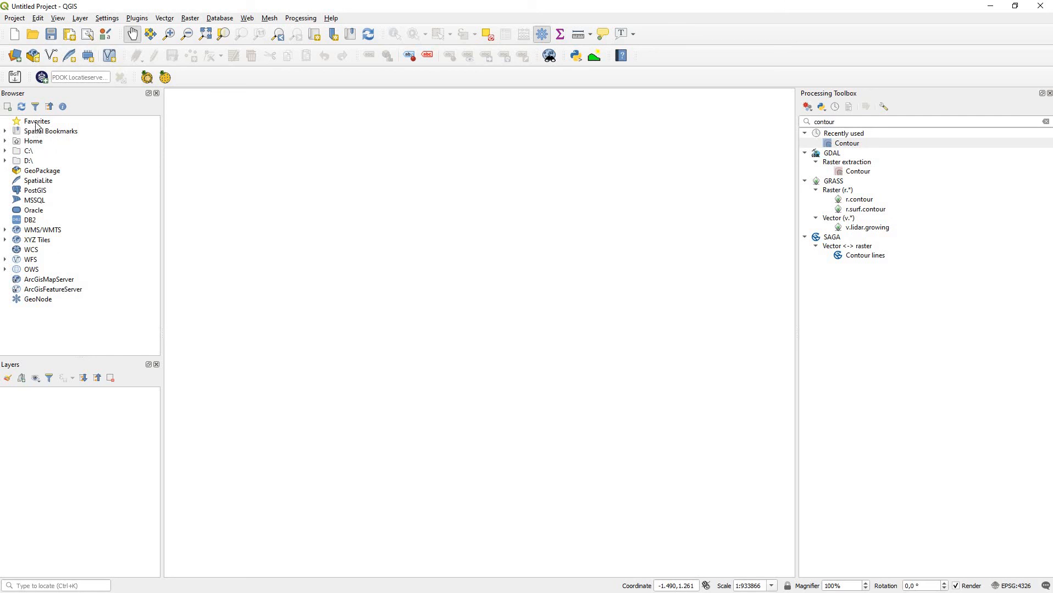
pyautogui.moveTo(55, 391)
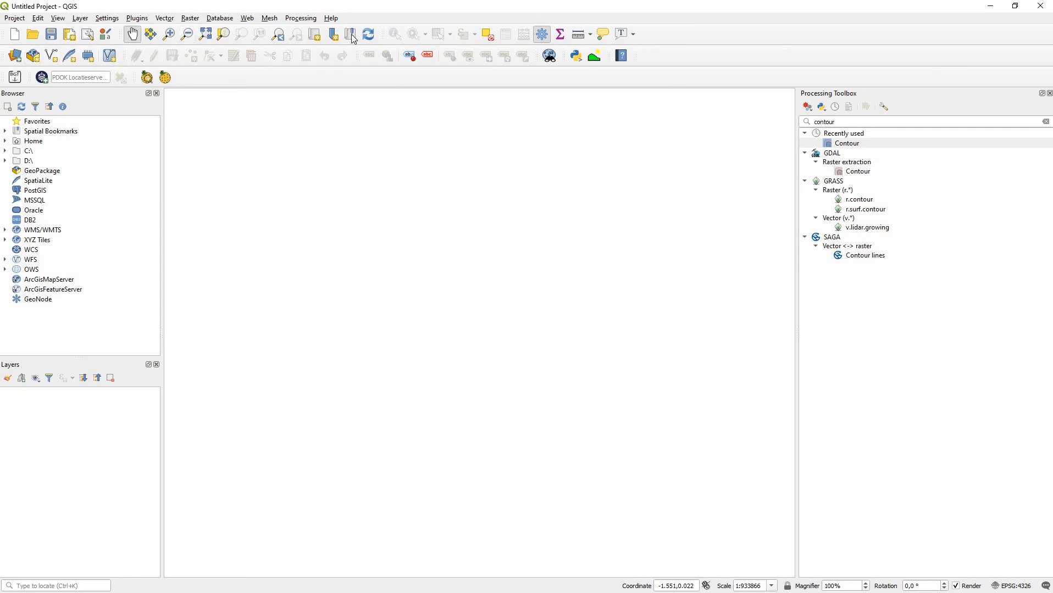
pyautogui.moveTo(551, 34)
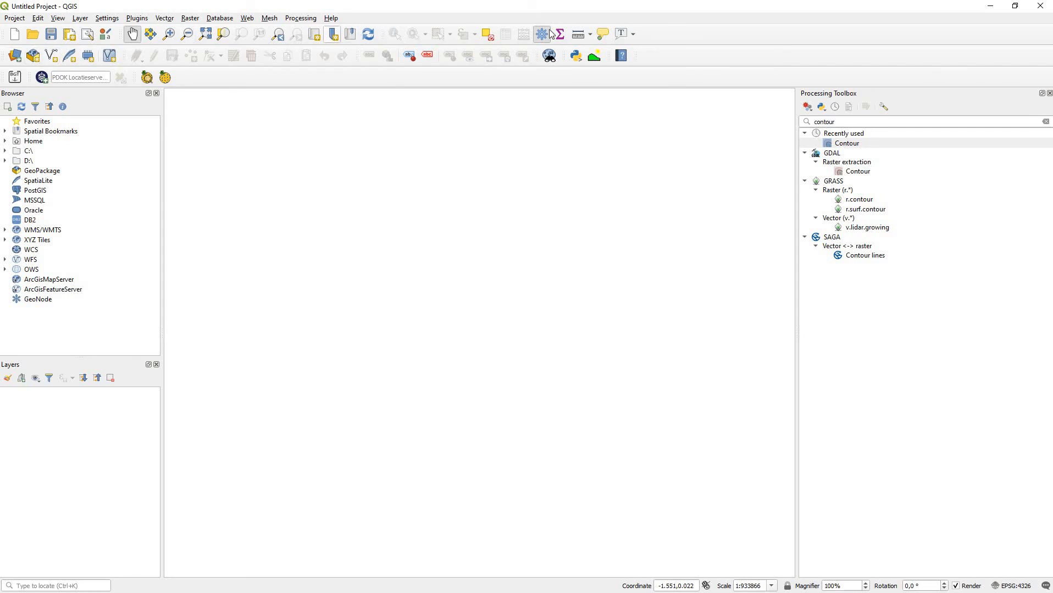